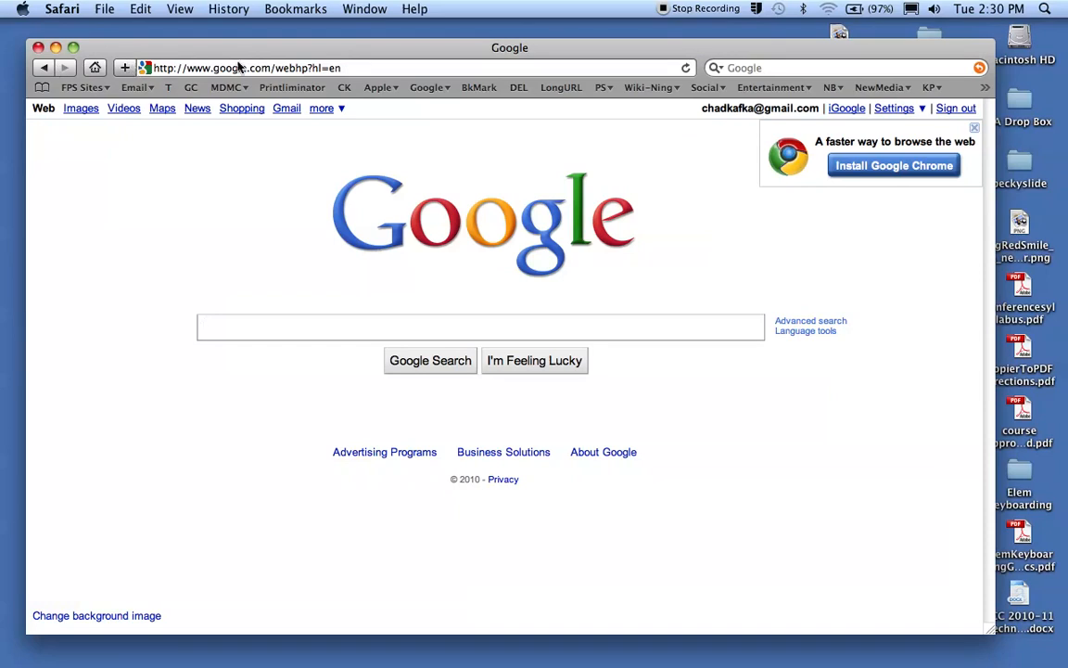
mouse_move(787, 75)
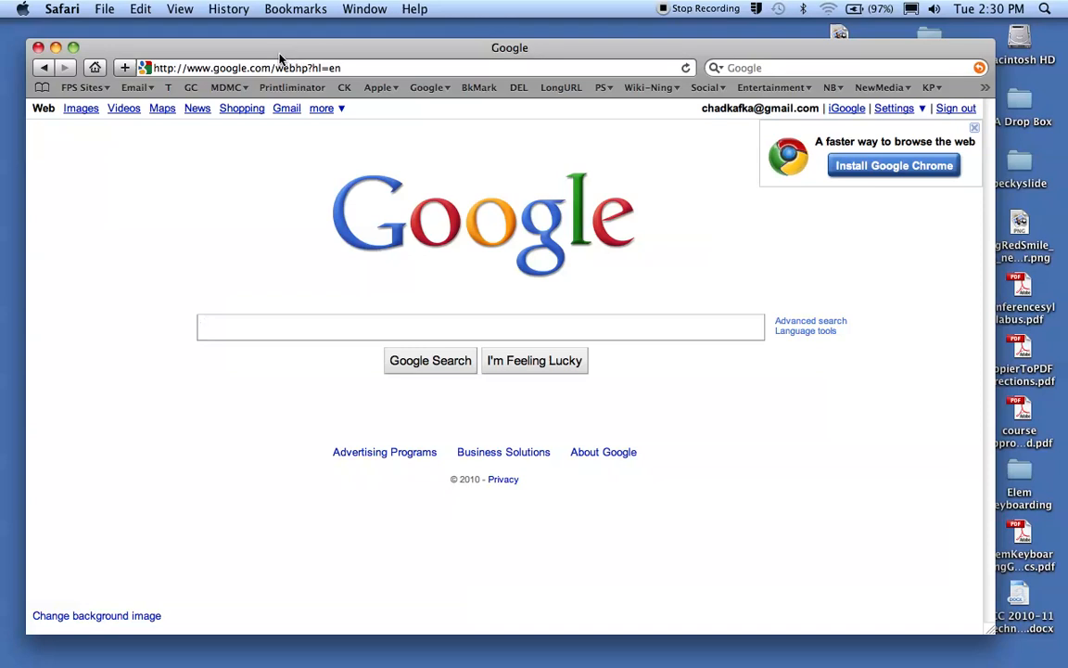
Bring up the Customize Toolbar sheet from Safari's View menu
click(179, 7)
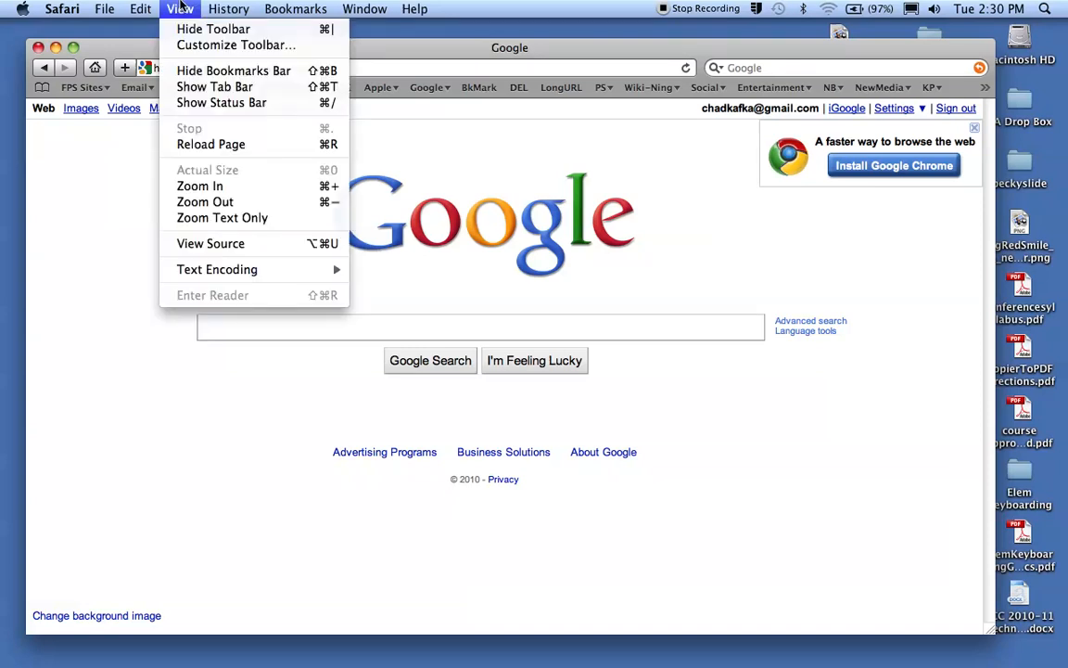
mouse_move(235, 44)
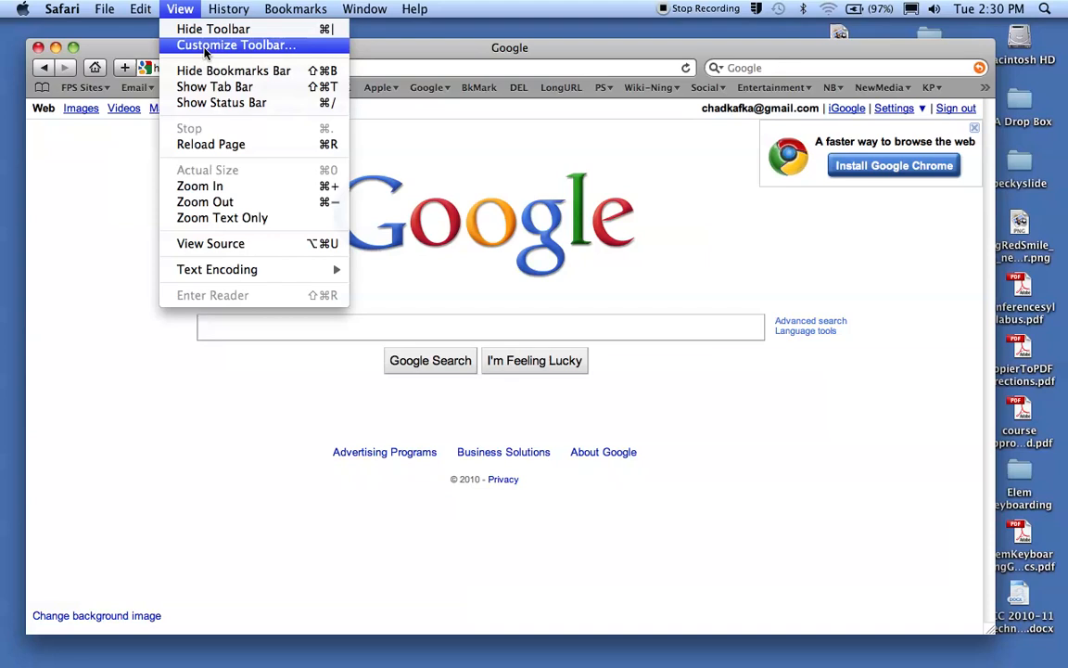
click(236, 44)
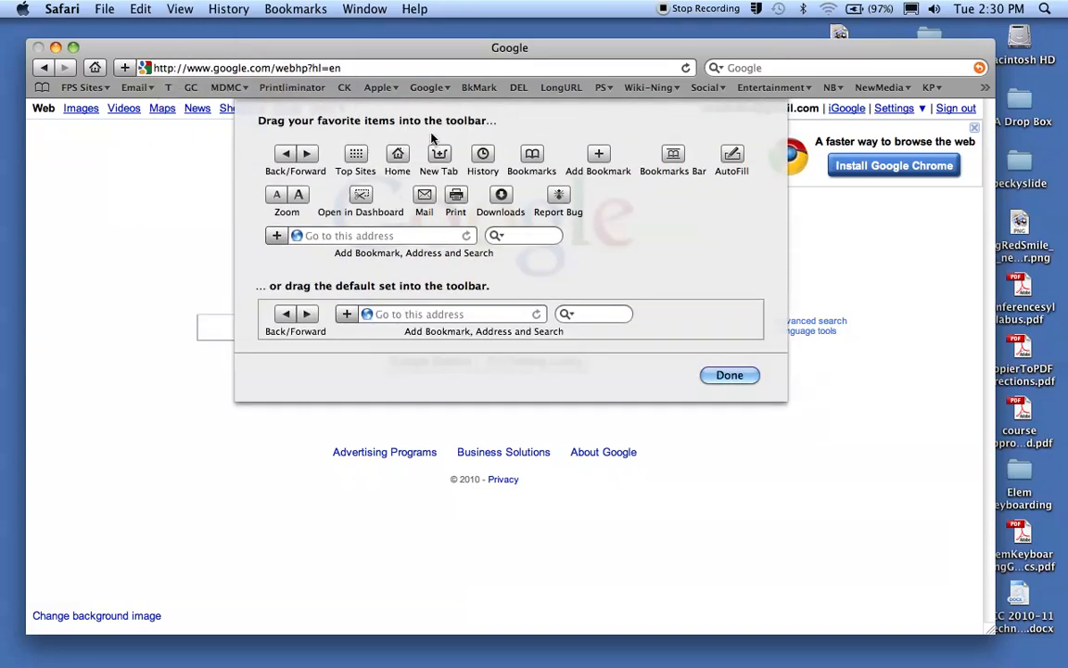
mouse_move(391, 150)
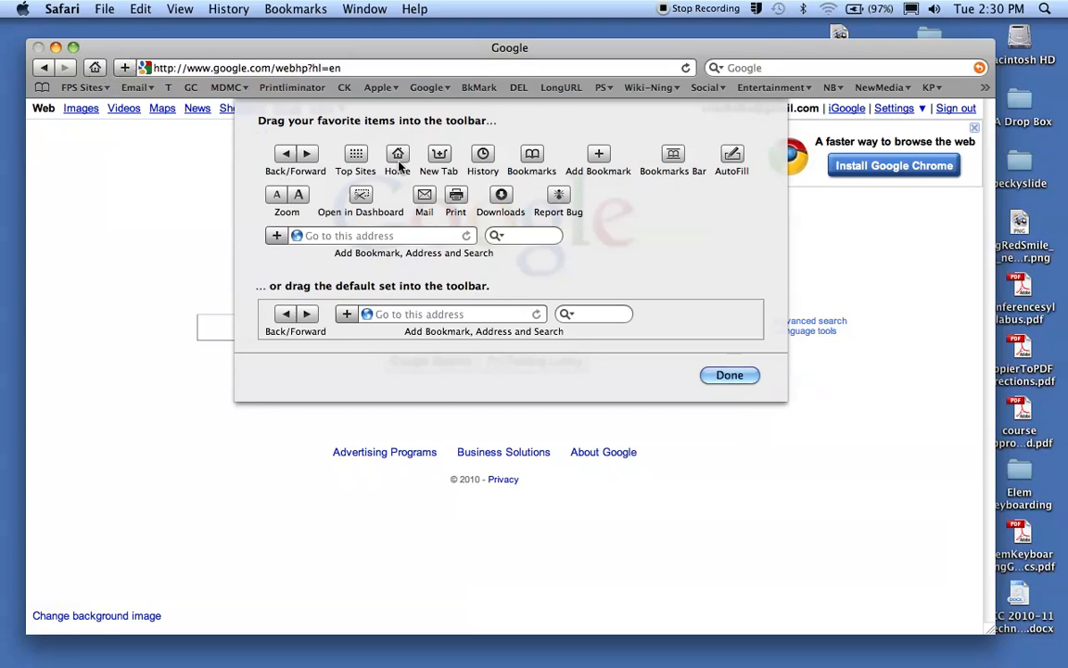
mouse_move(440, 158)
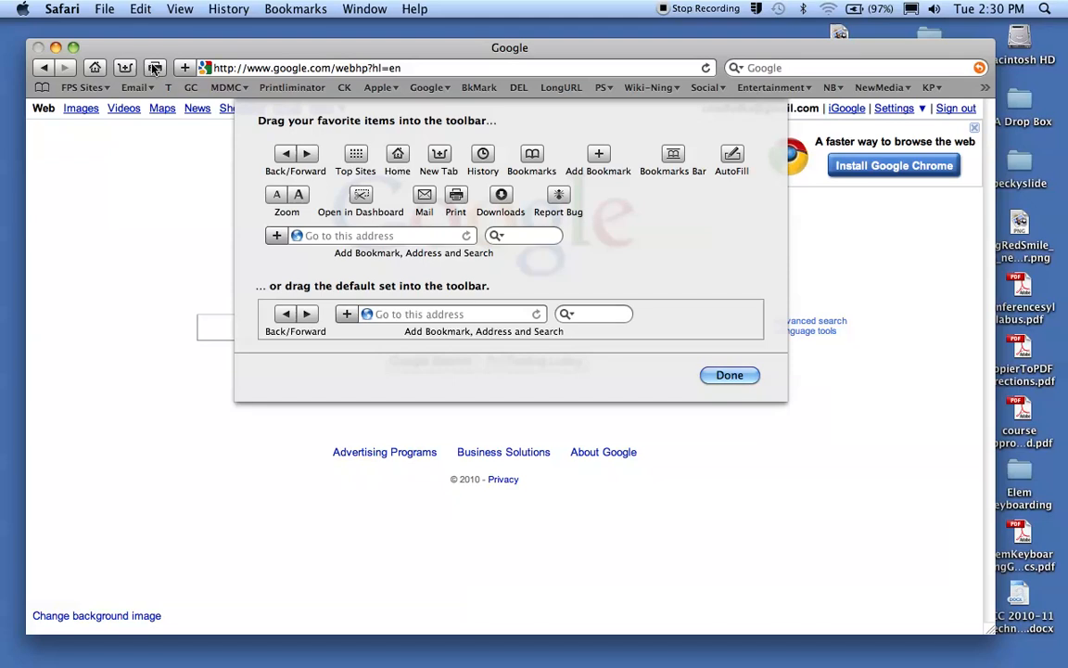
mouse_move(156, 96)
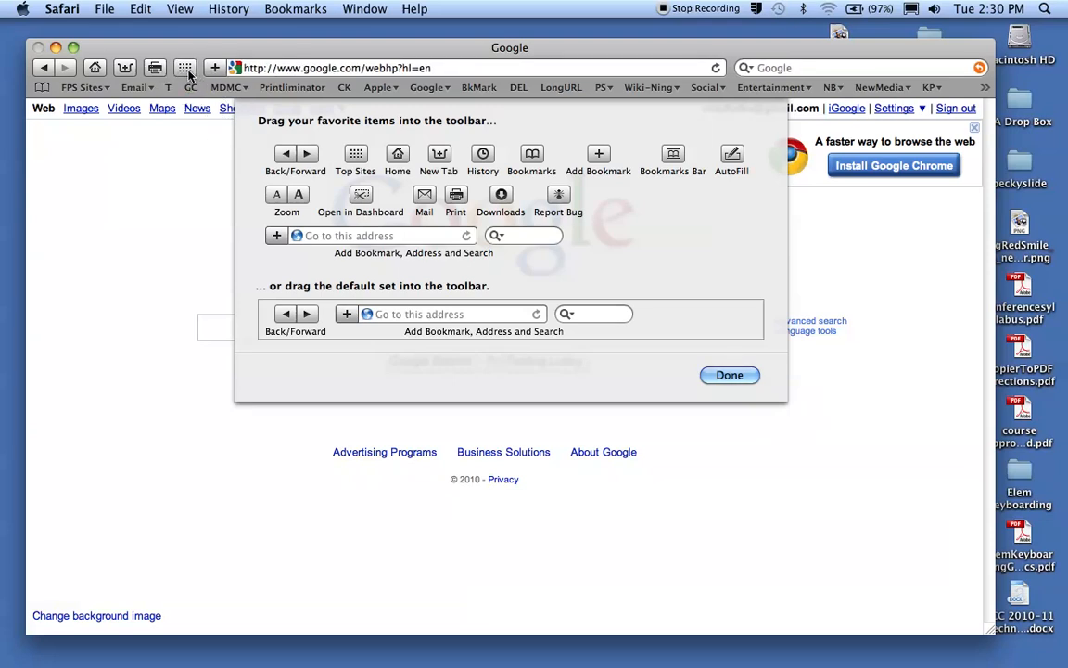
mouse_move(345, 204)
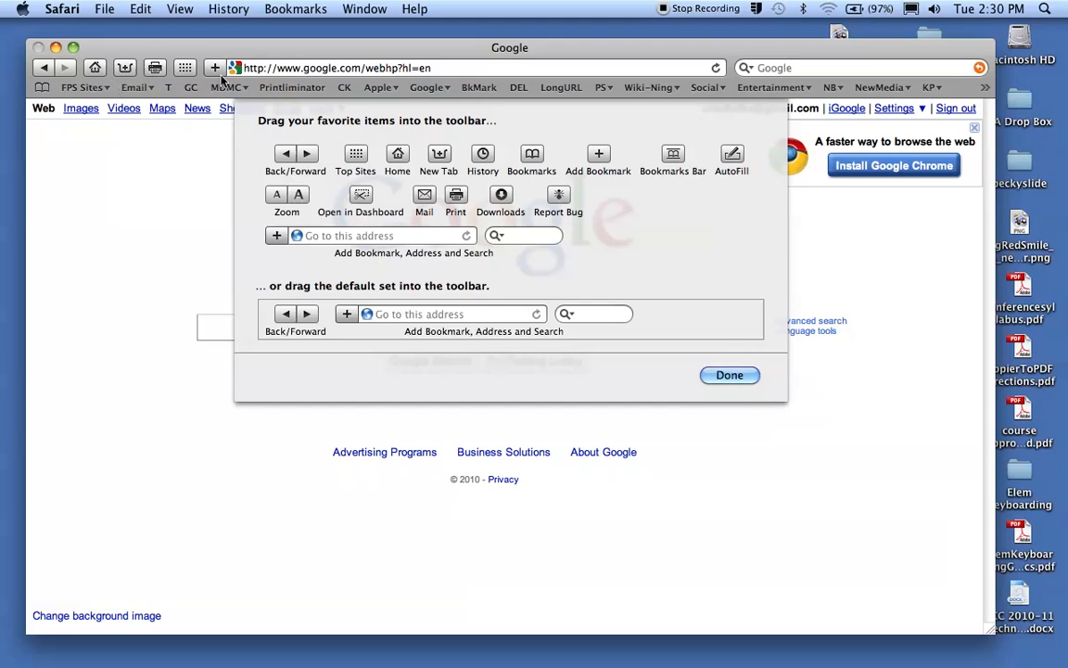
mouse_move(297, 123)
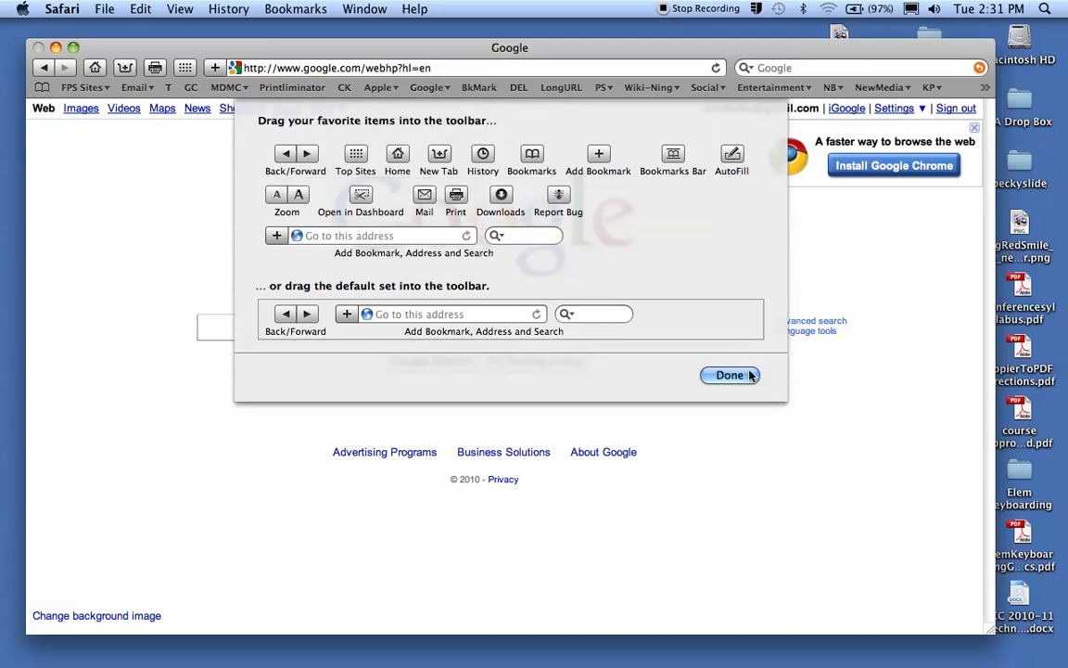
Confirm Done to keep Print and Top Sites in the toolbar
click(729, 375)
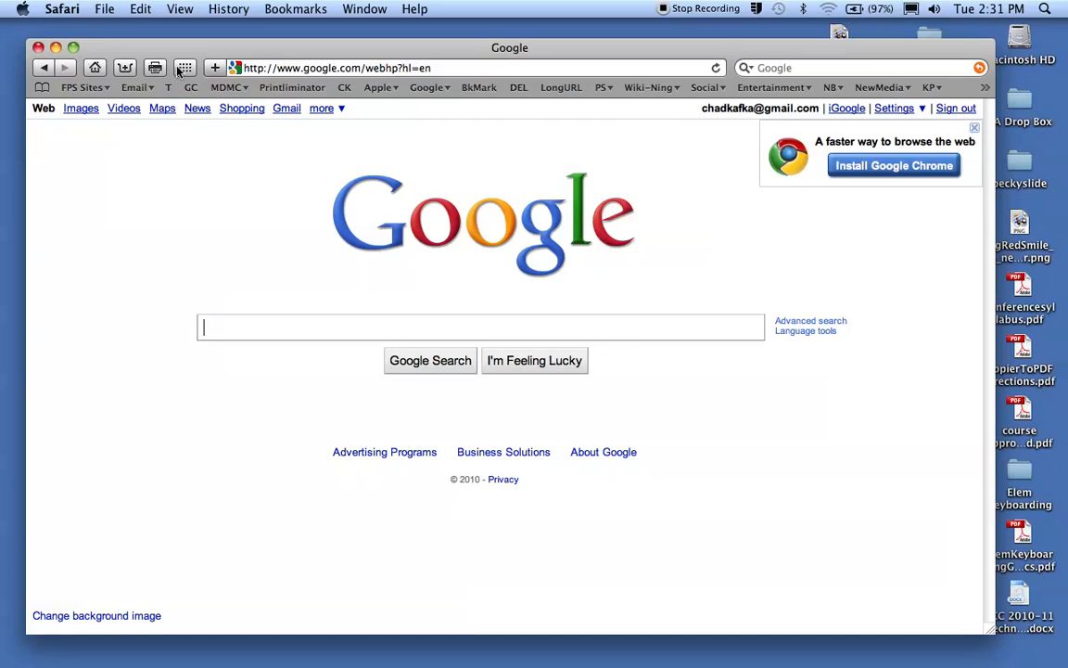
mouse_move(286, 108)
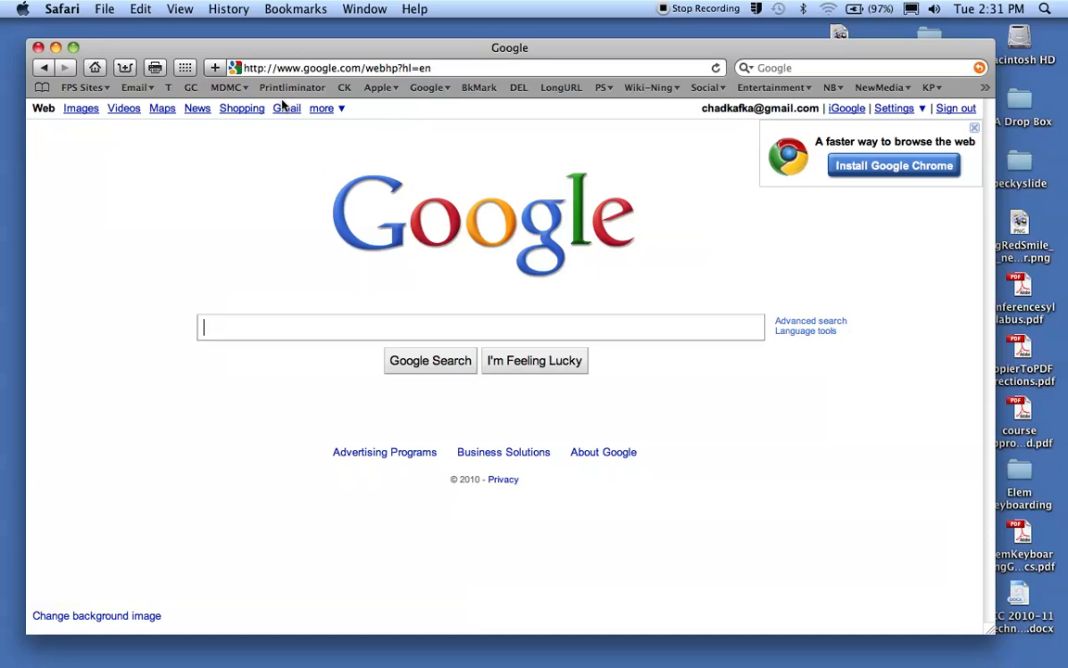